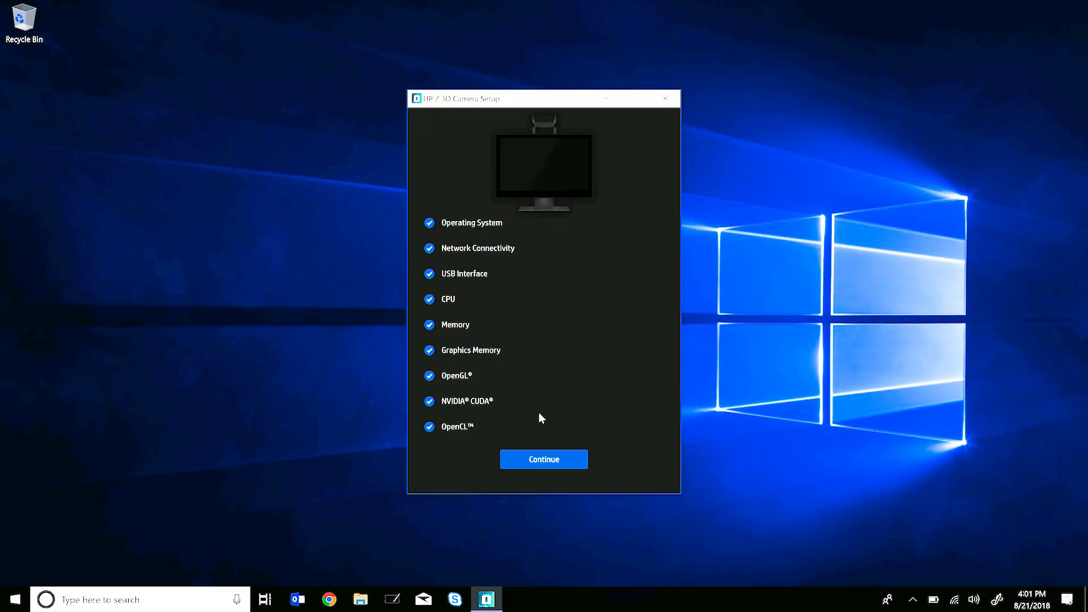
Continue past the passed system checks, approve the UAC prompt, and begin copying the selected camera software.
click(544, 459)
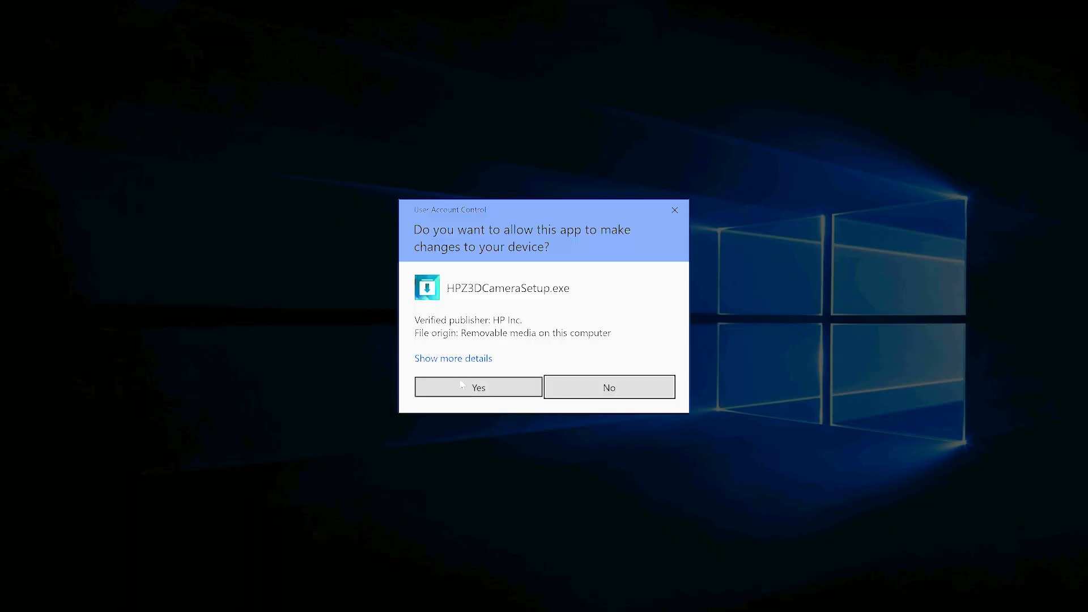
click(478, 387)
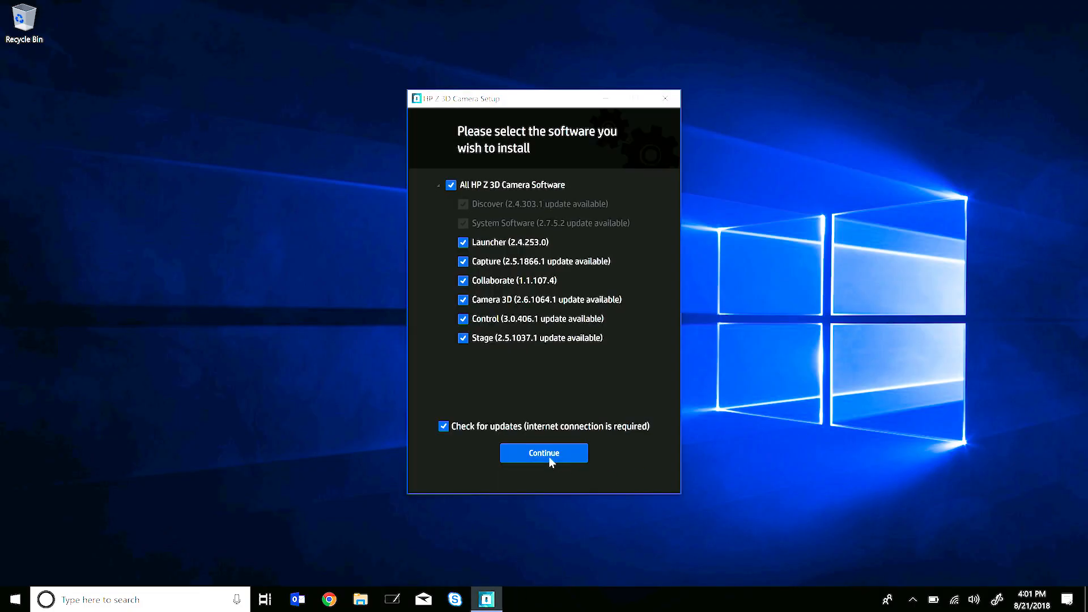
click(544, 454)
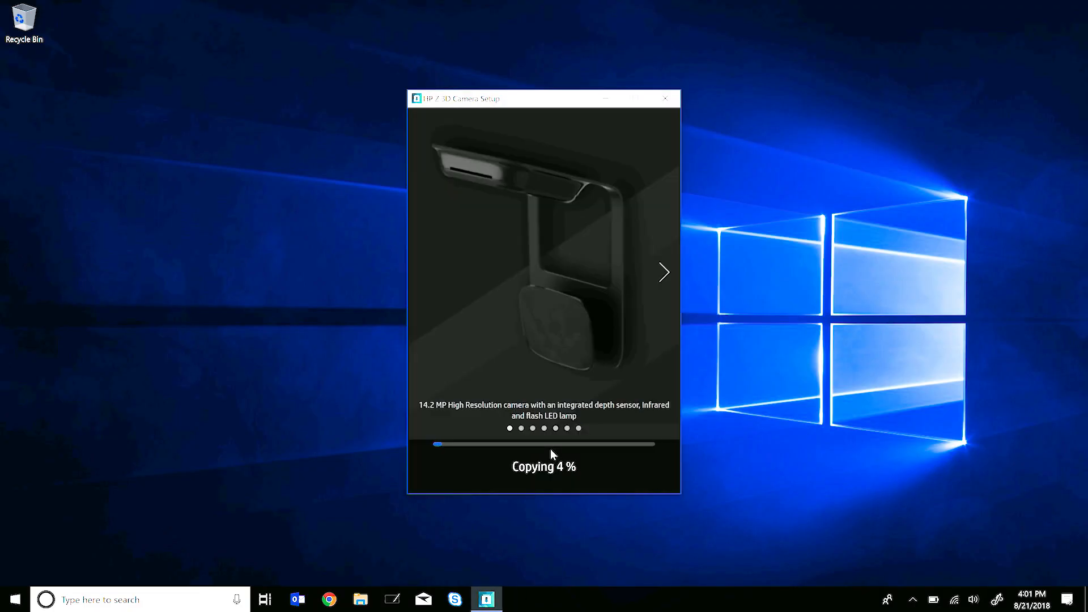